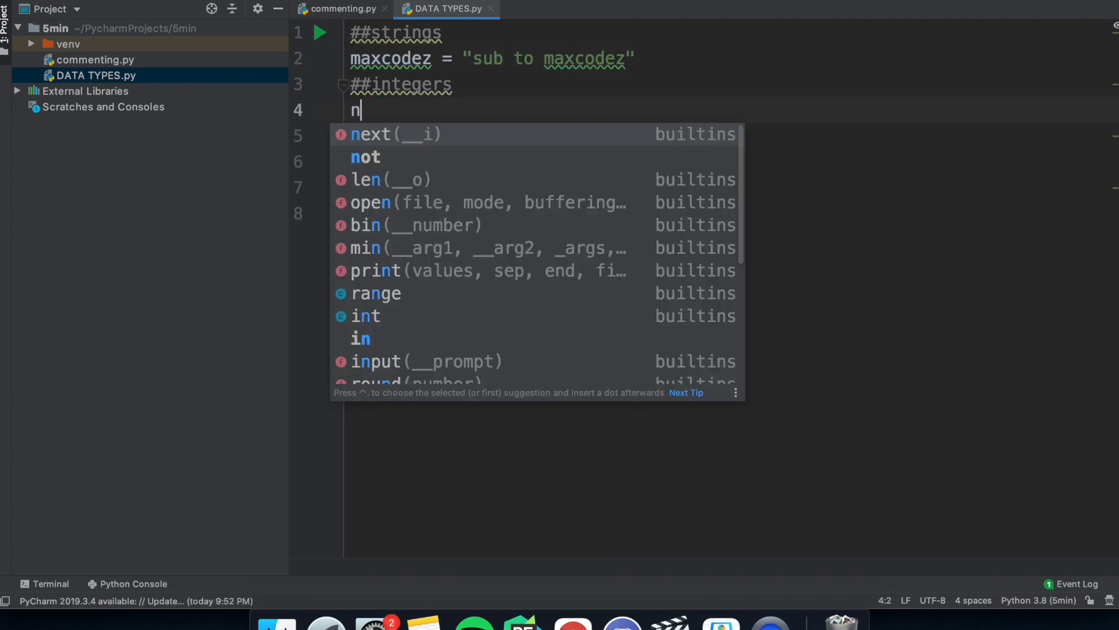
Add the number variable and condition = True to DATA TYPES.py
type("umber = 21")
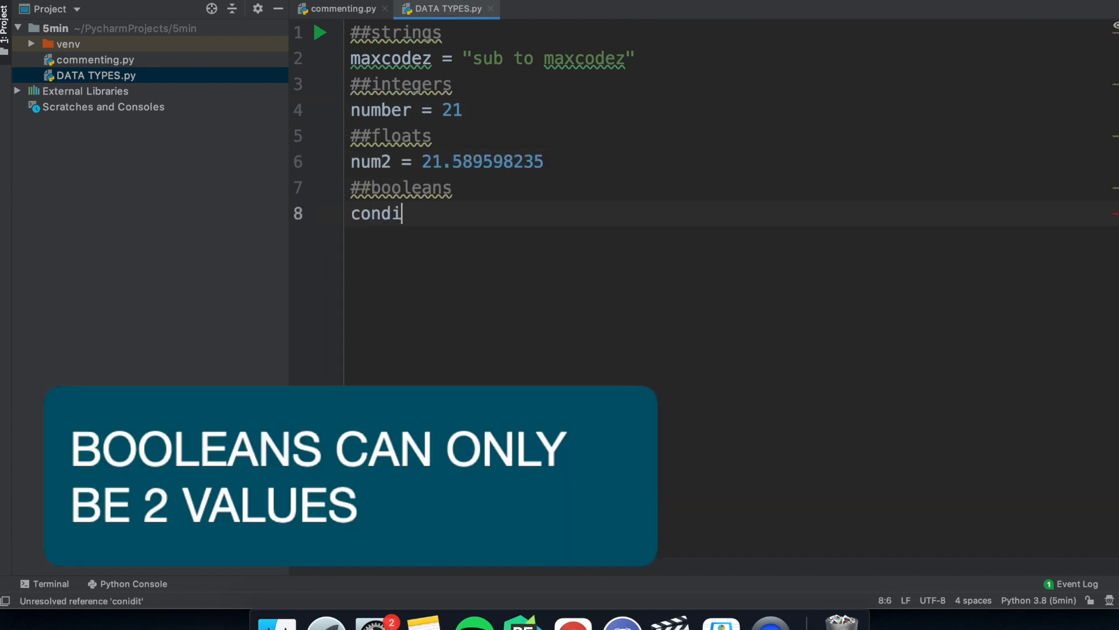
type("tion = True")
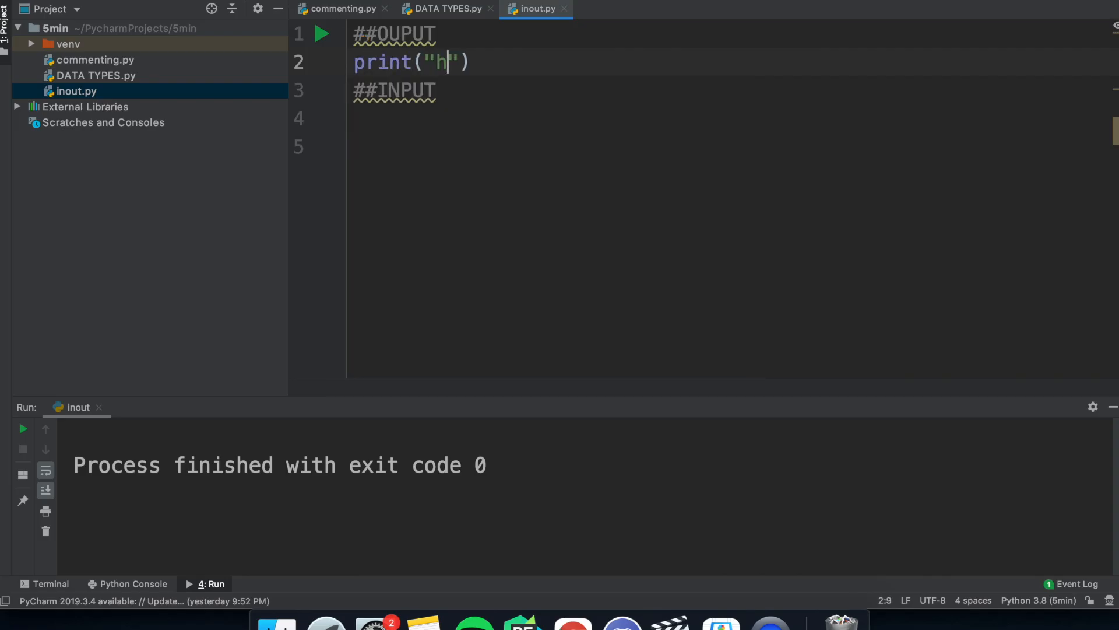
Print 'hello world', read a name with input("whats your name"), and enter max
type("ello world")
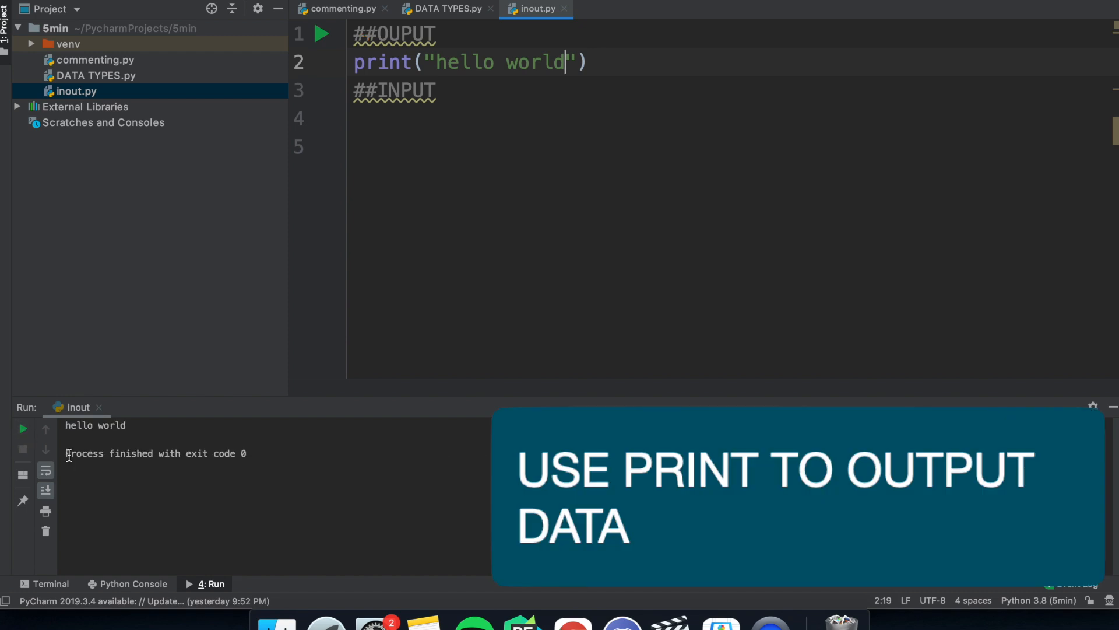
type("name = input(\"whats your name\")")
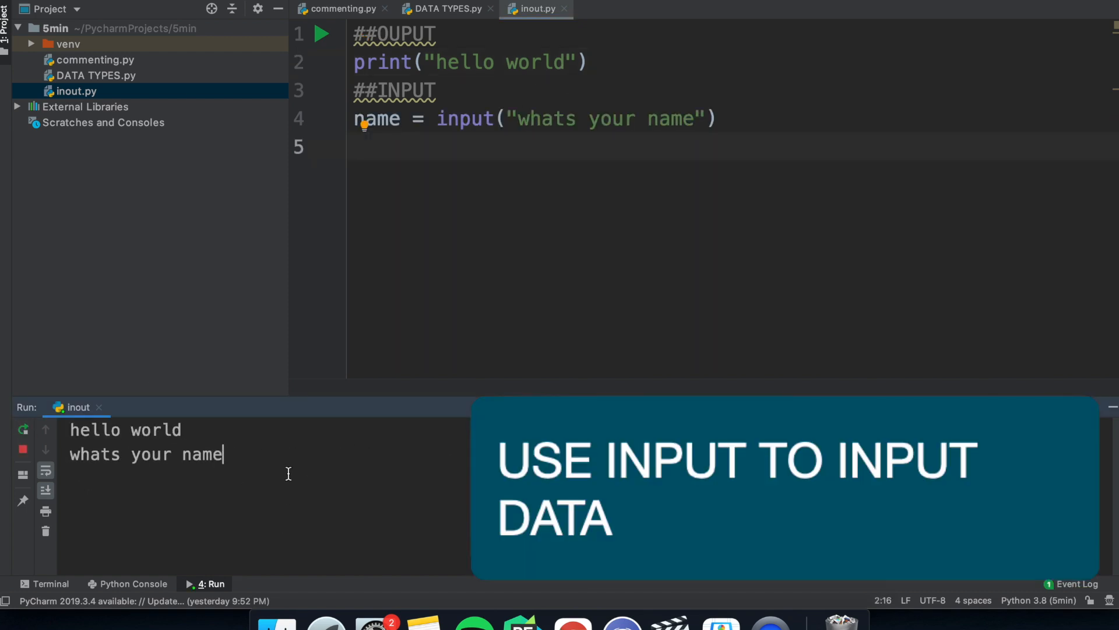
type("max")
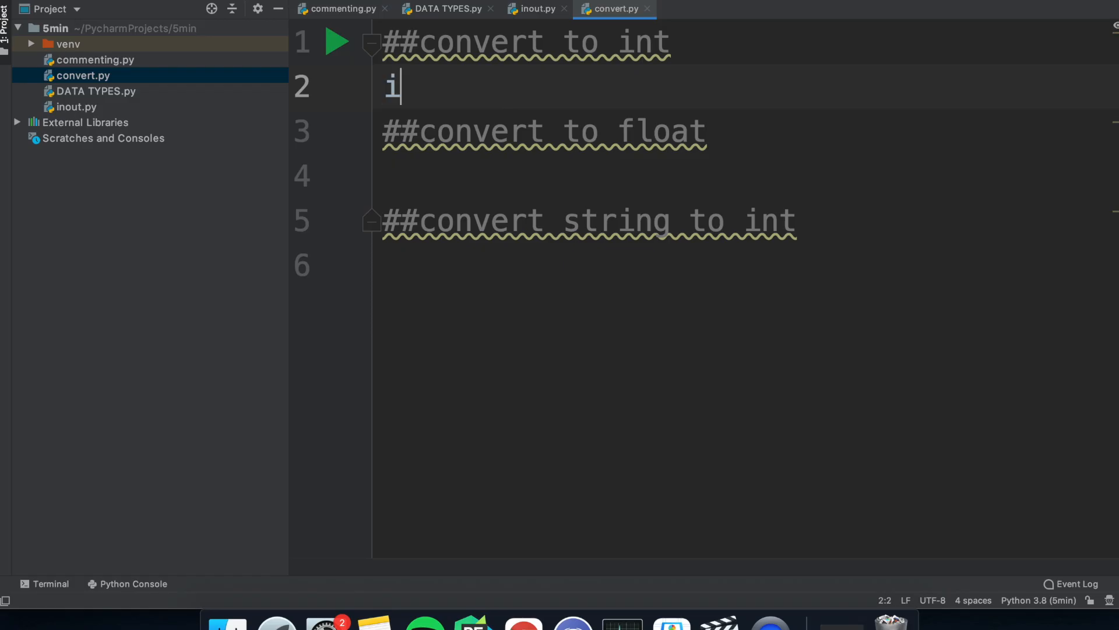
Run the type check on var, then print 'hello' inside the a+b == 5 if block
type("nt()")
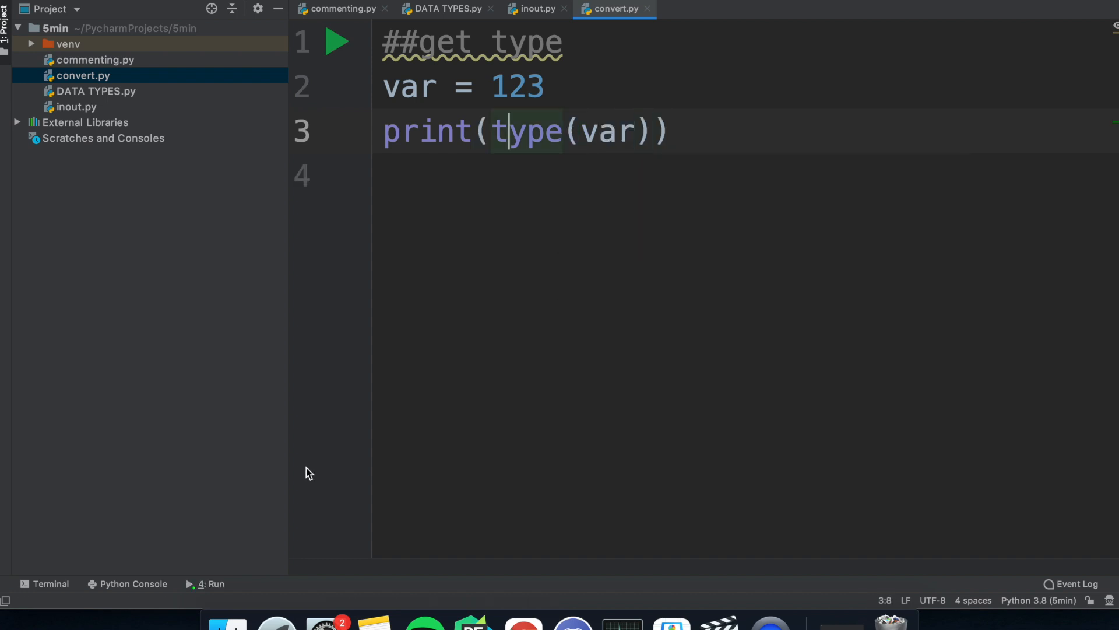
left_click(338, 41)
type("if a+b == 5:")
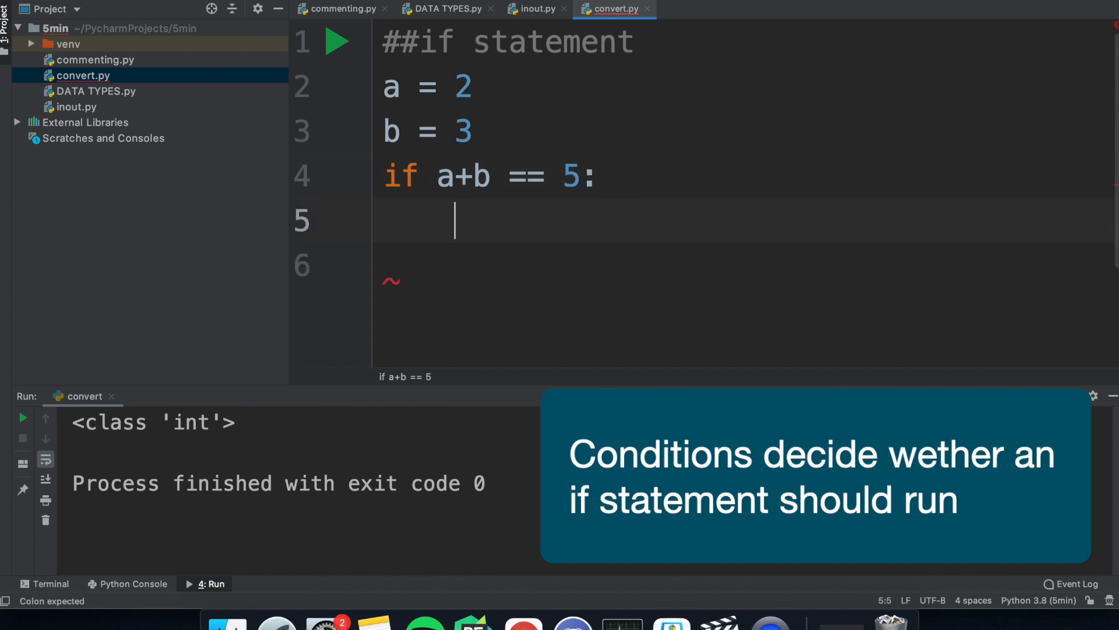
type("print(\"hello\")")
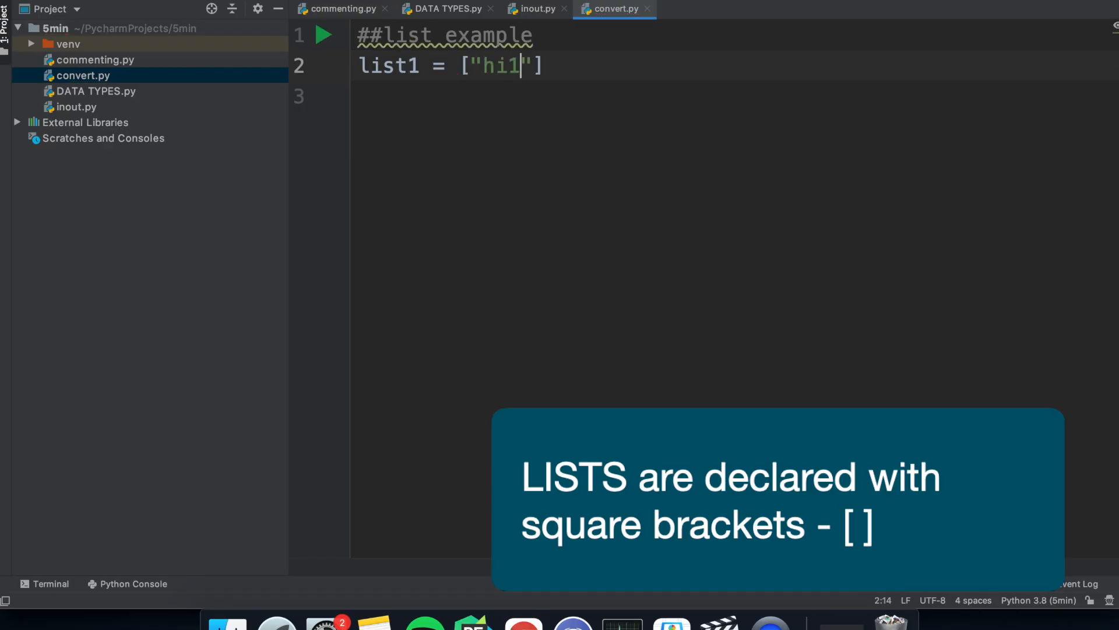
Build list1 with "hi1", "hi2", "hi3" and print list1[0]
type(", \"hi2\", \"hi3\"")
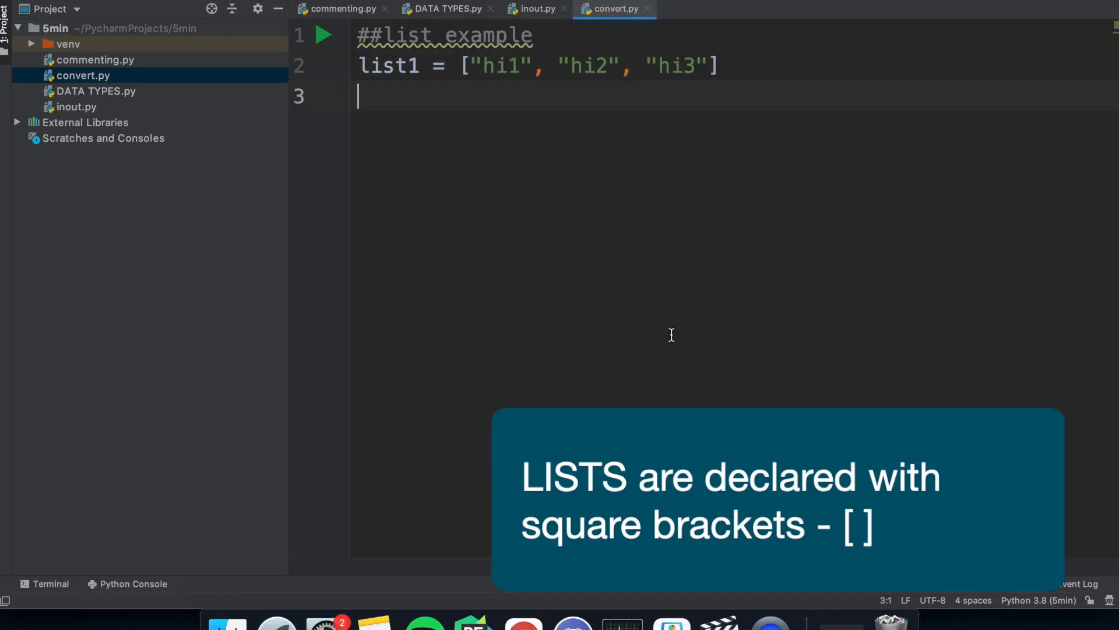
type("print(list1[0])")
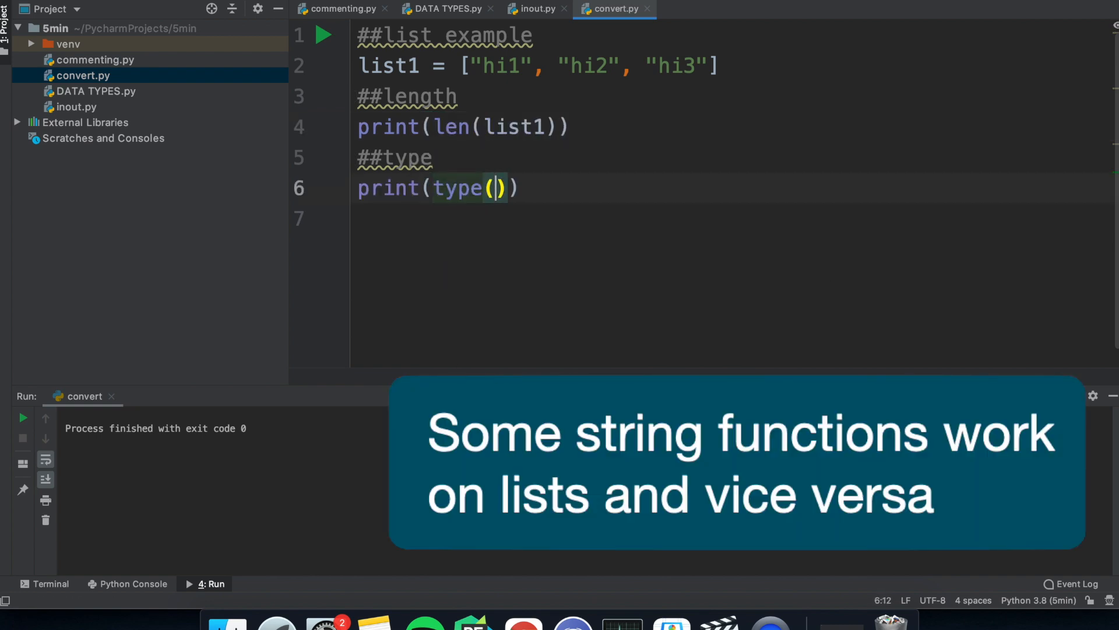
type("list1[0]")
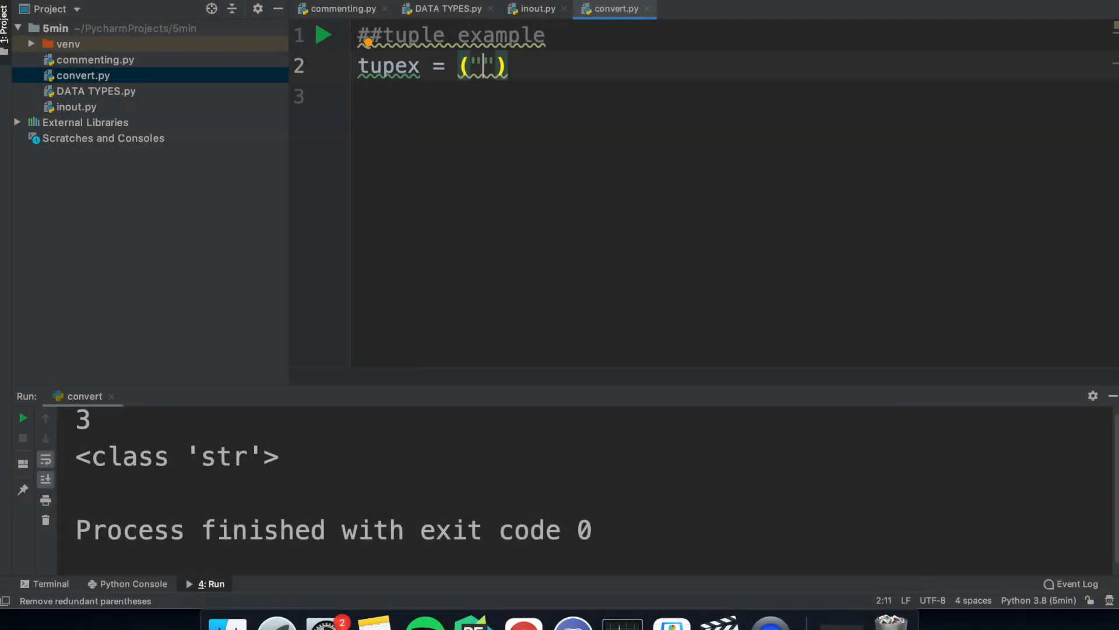
Add the tupex tuple and set1/set2, printing their intersection and running it
type("hi1\", '")
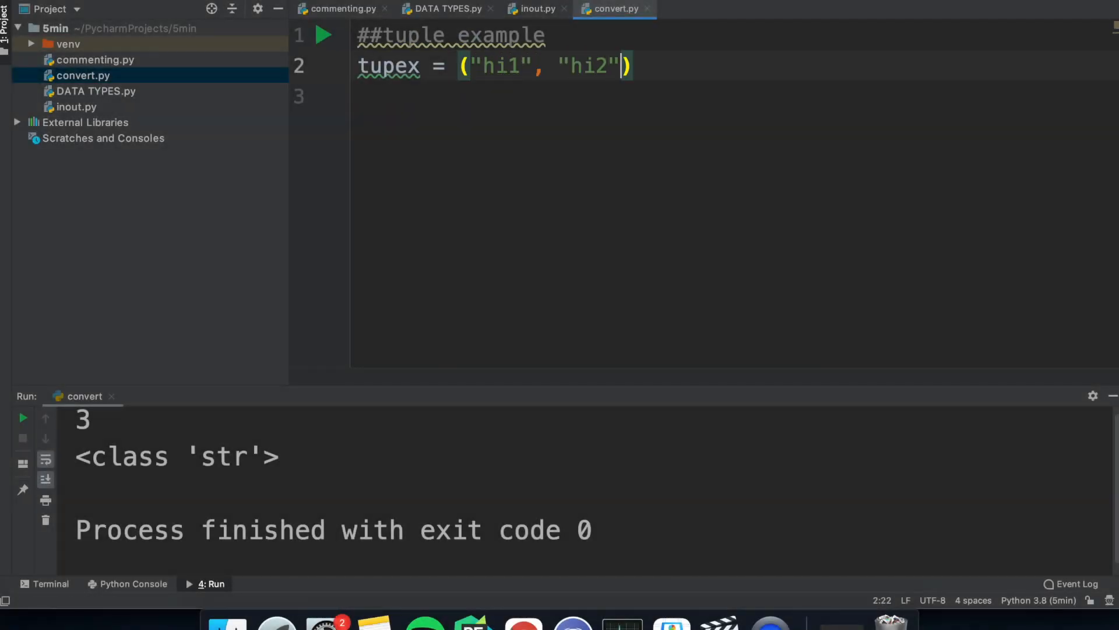
type(", \"hi3\"")
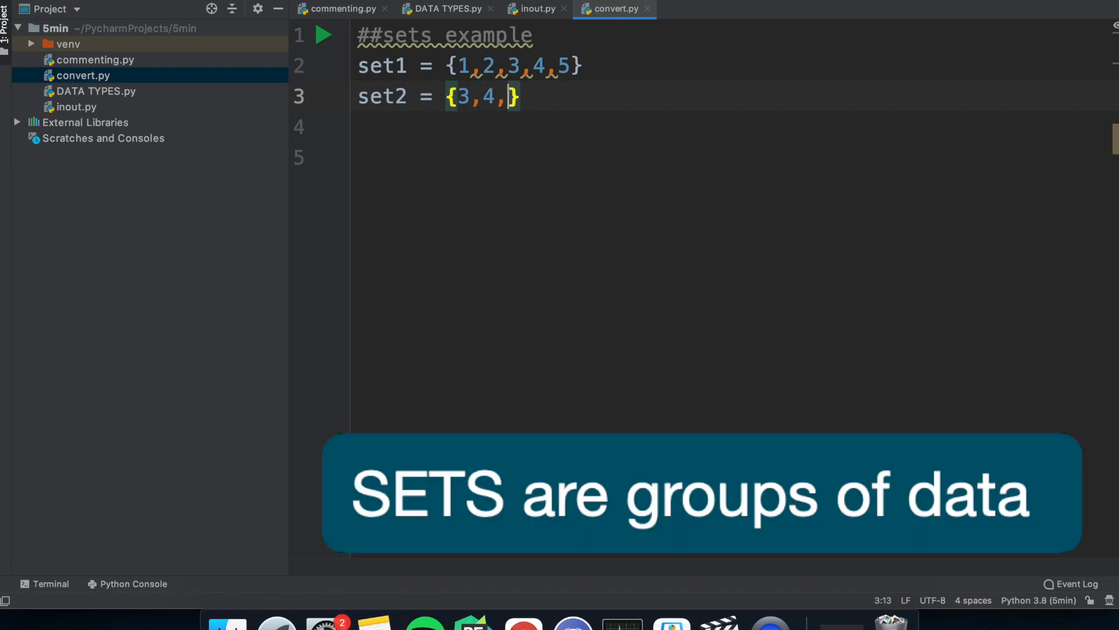
type("print(set1.intersection(sef")
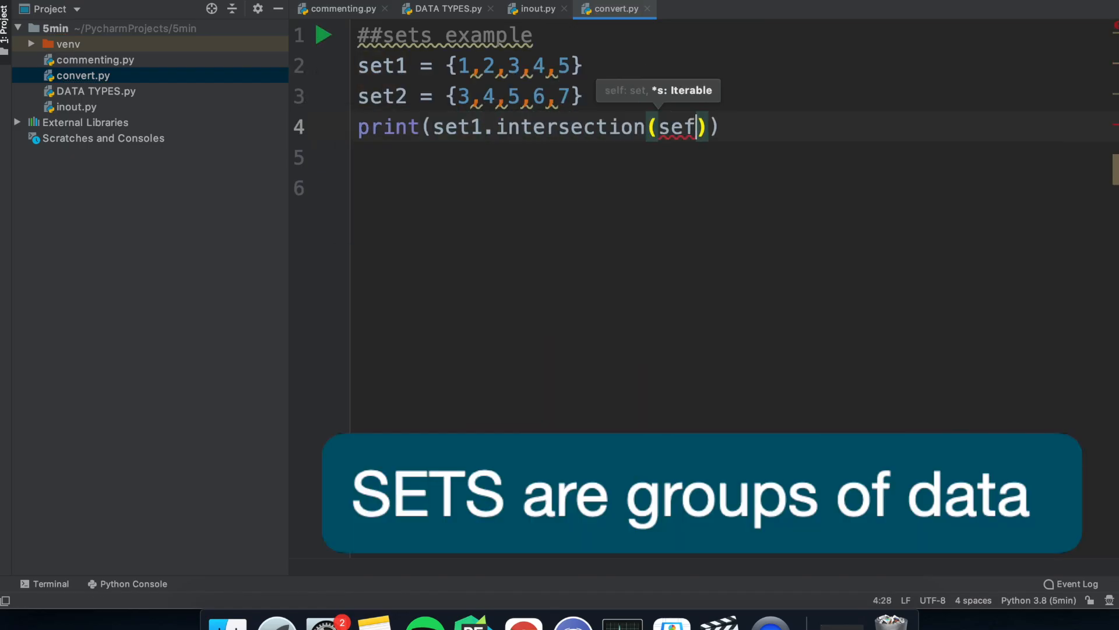
left_click(326, 34)
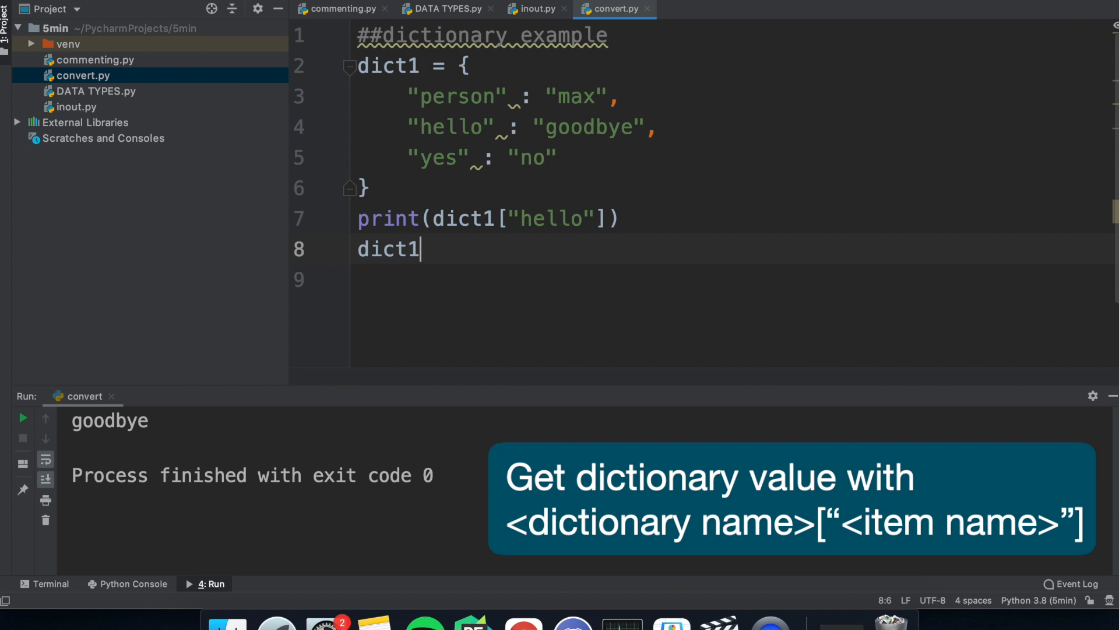
Print dict1["hello"], then reassign that entry to "banana"
type("[\"hello\"]")
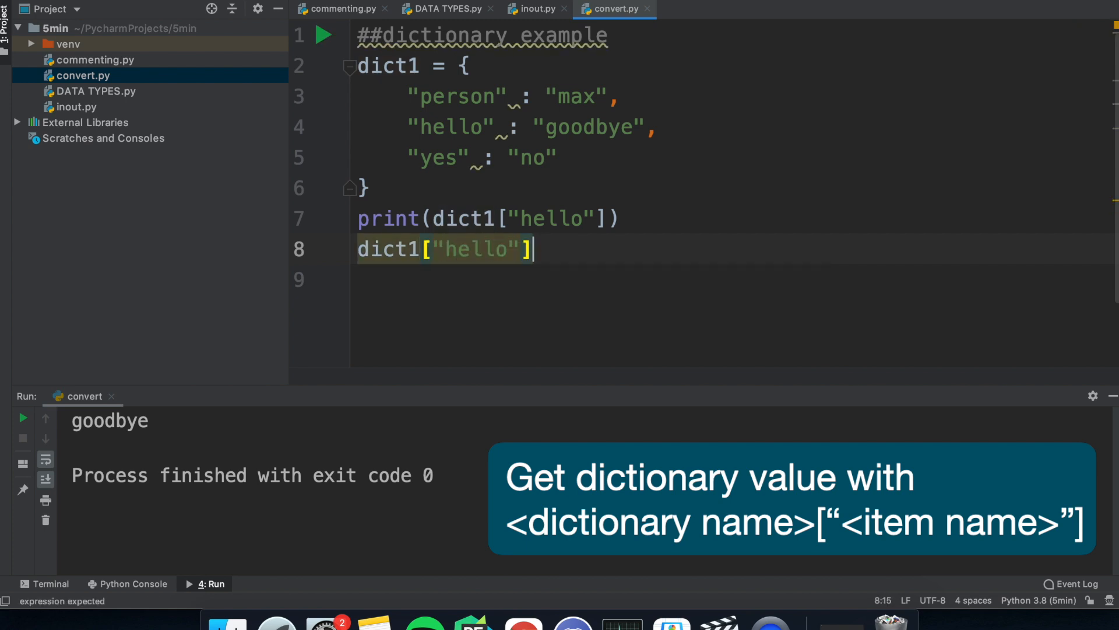
type("= \"banana\"")
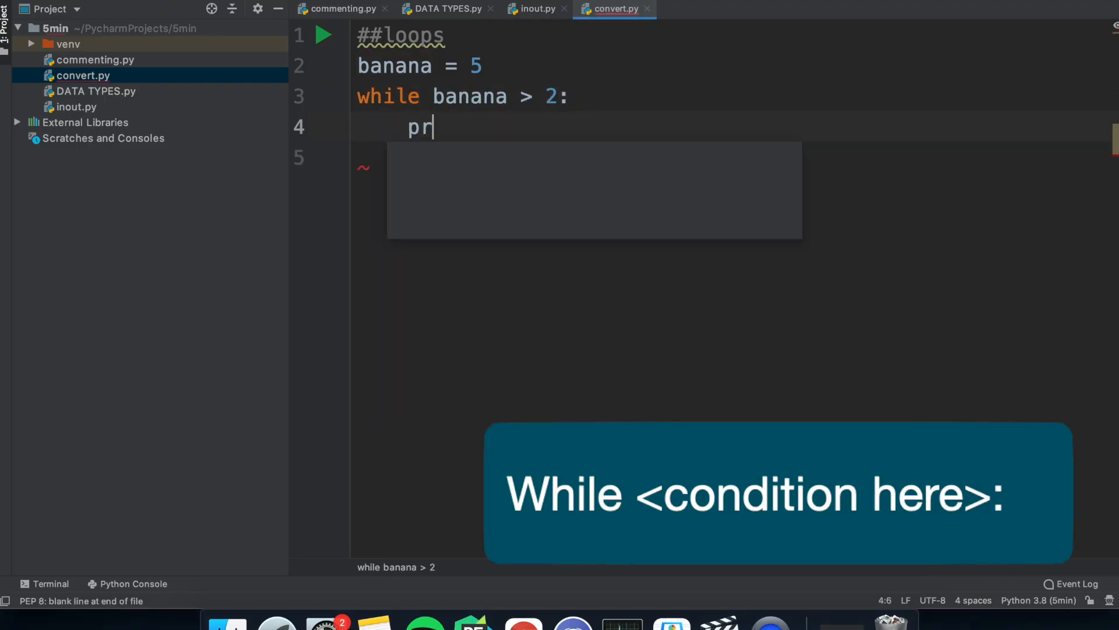
Write the for i loop, run convert.py twice, and change continue to break
type("for i in")
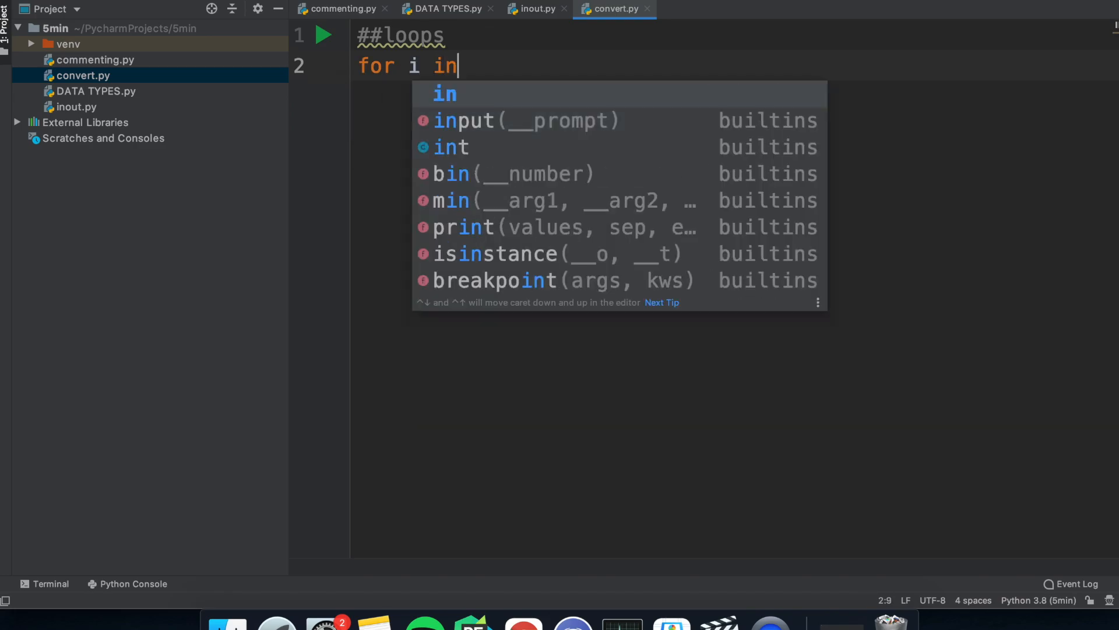
right_click(499, 97)
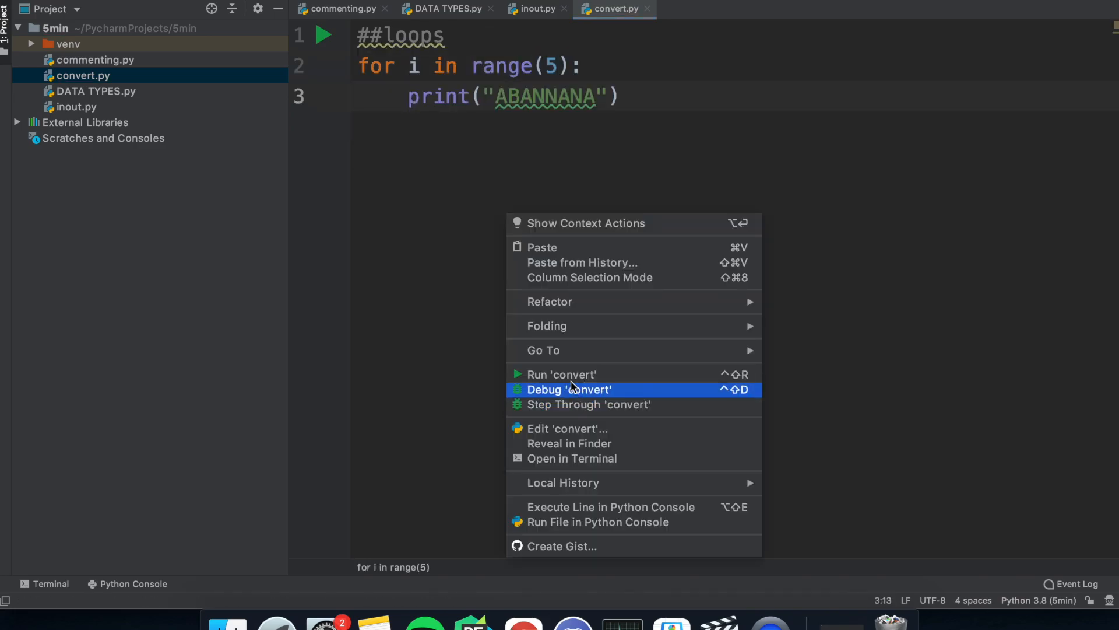
left_click(561, 374)
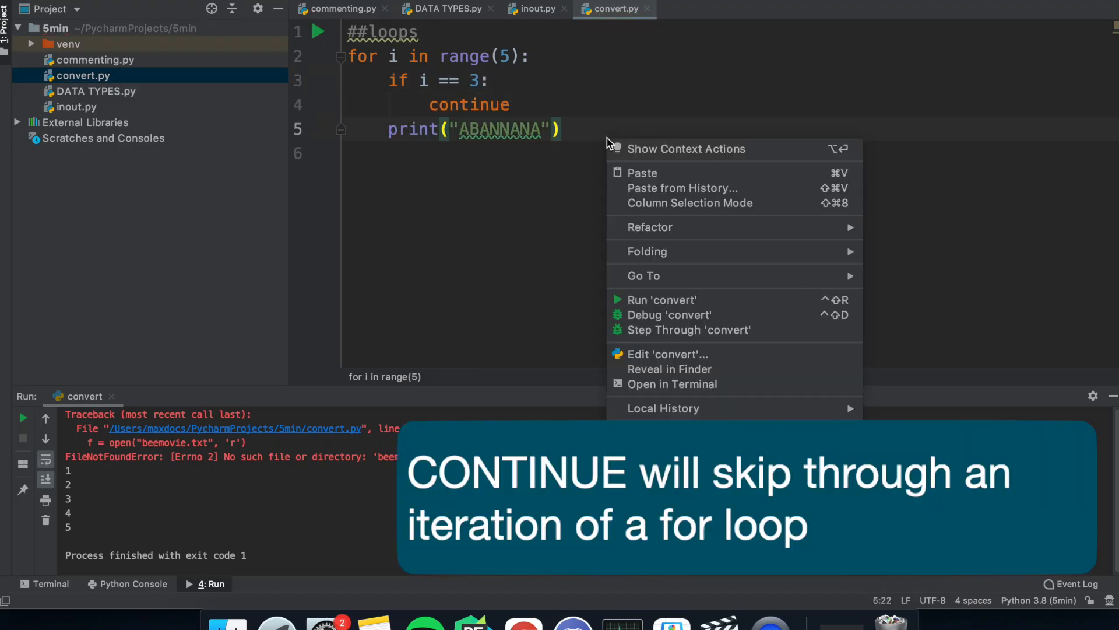
left_click(669, 315)
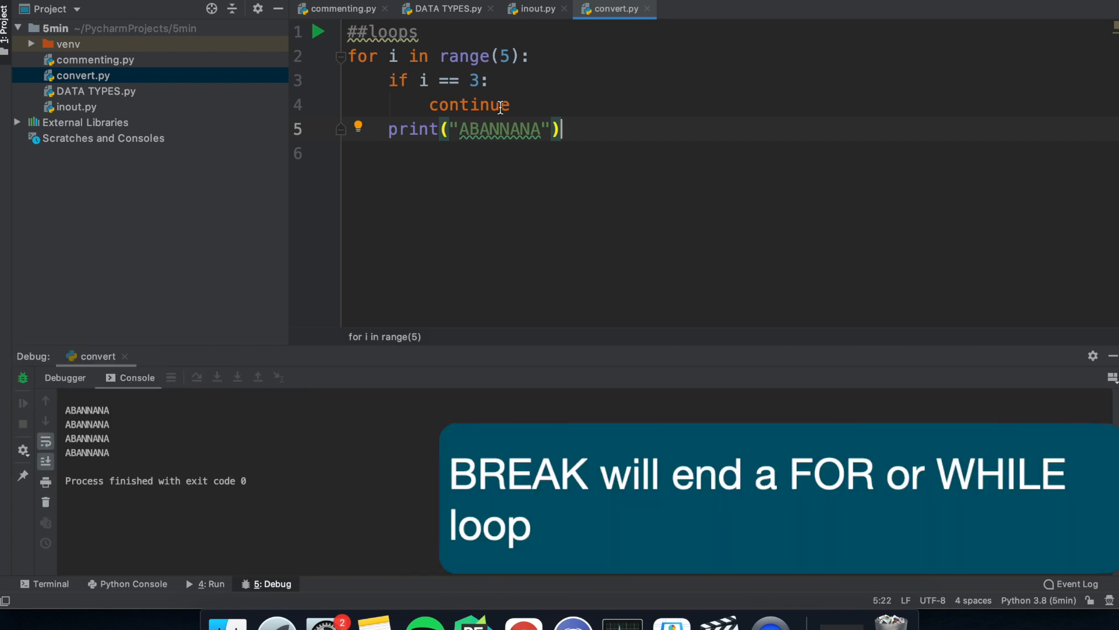
type("break")
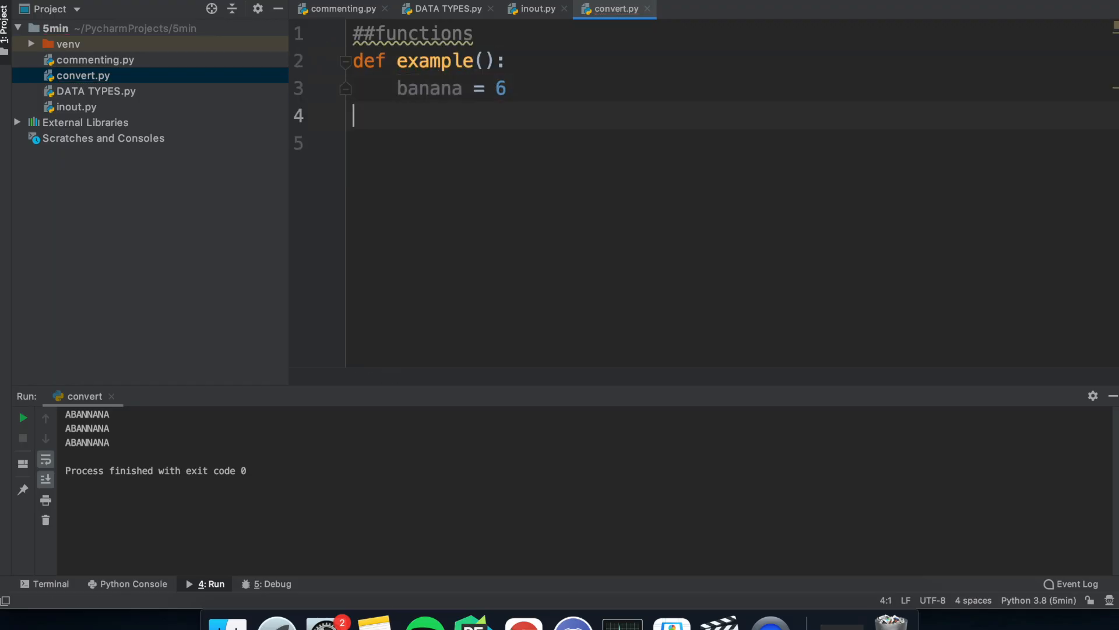
Give example() a banana parameter that returns banana, then run the file
type("print(banana)")
left_click(734, 144)
type("example(")
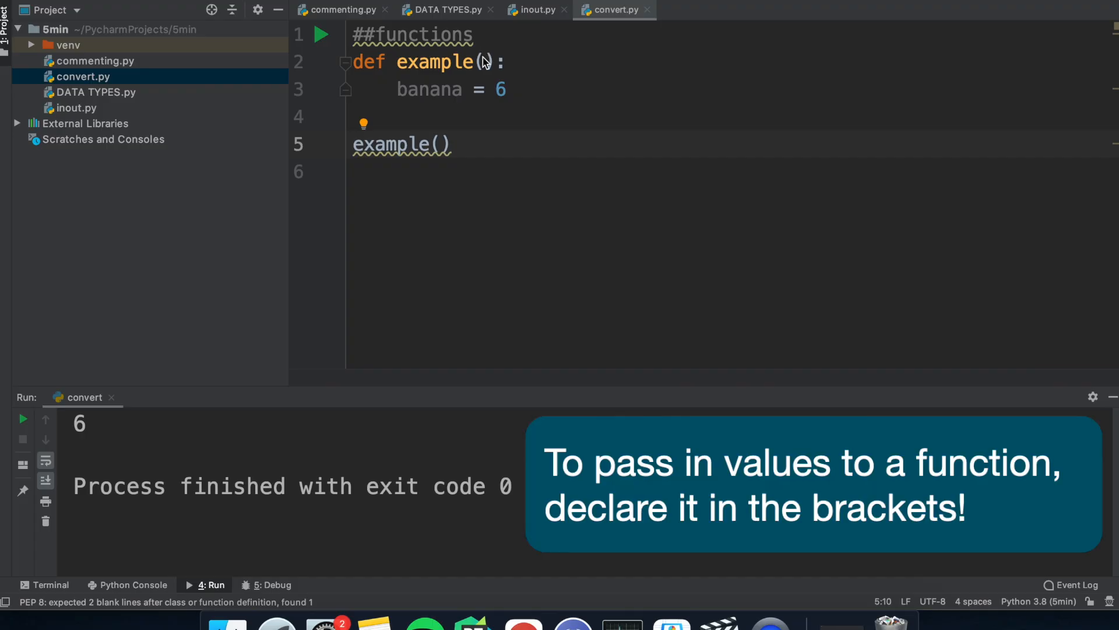
type("banana")
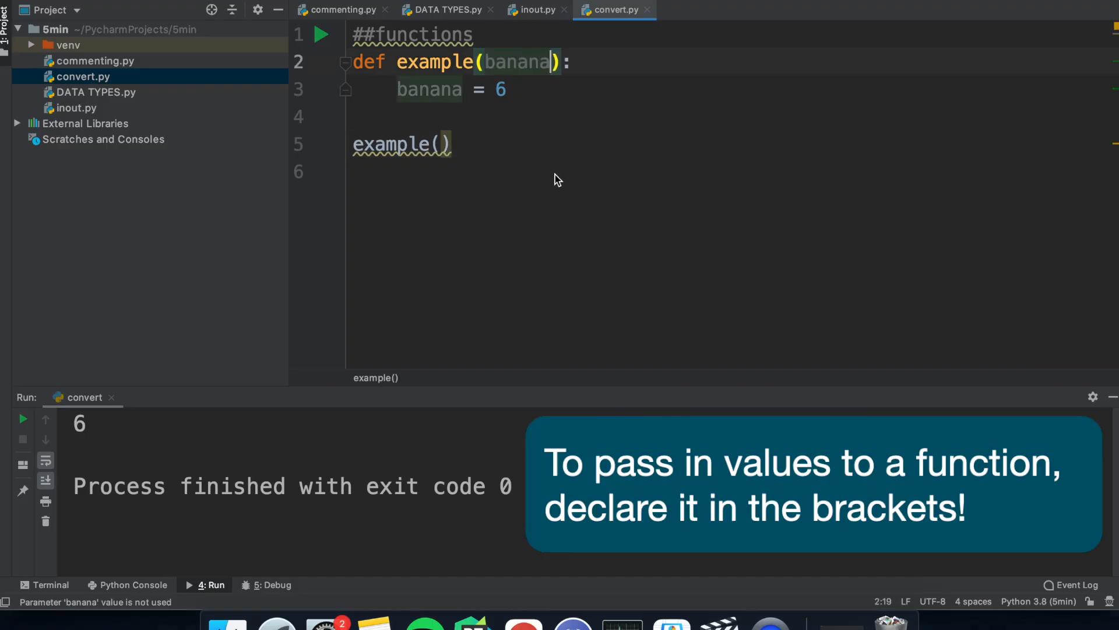
type("return banana")
type("print(var)")
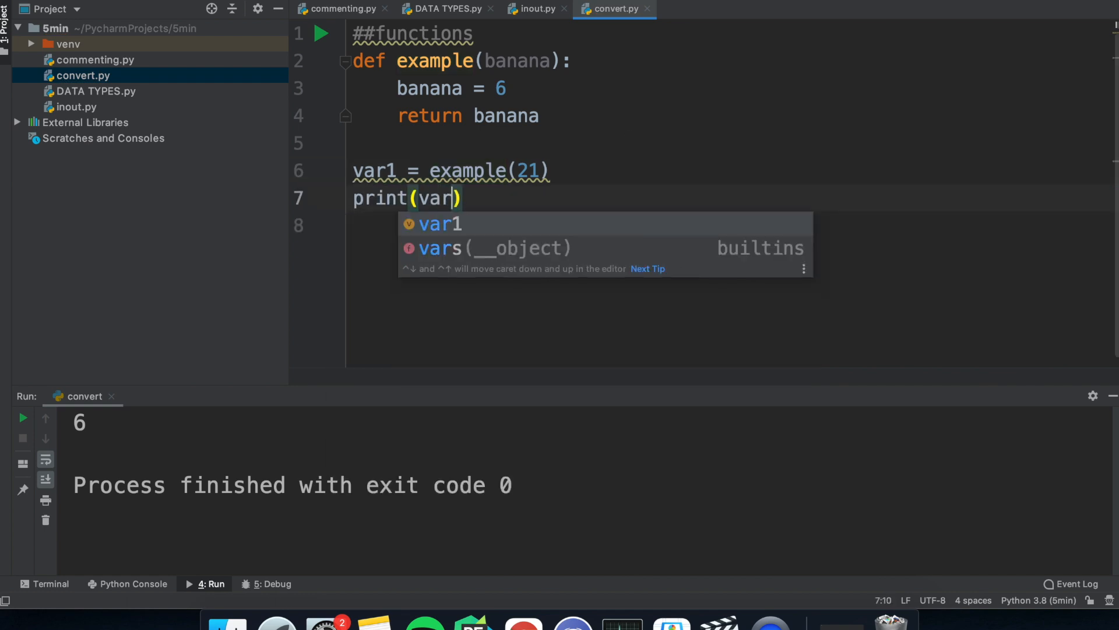
right_click(500, 286)
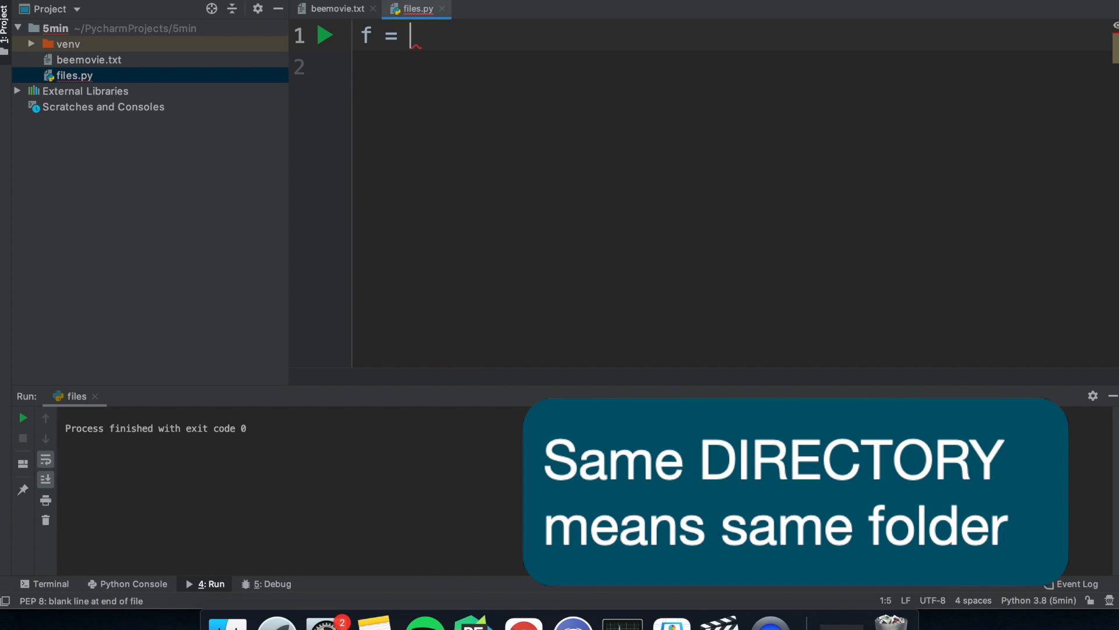
Open beemovie.txt in "r" mode, print its contents, then close the file
type("open(\"beemovie.txt\")")
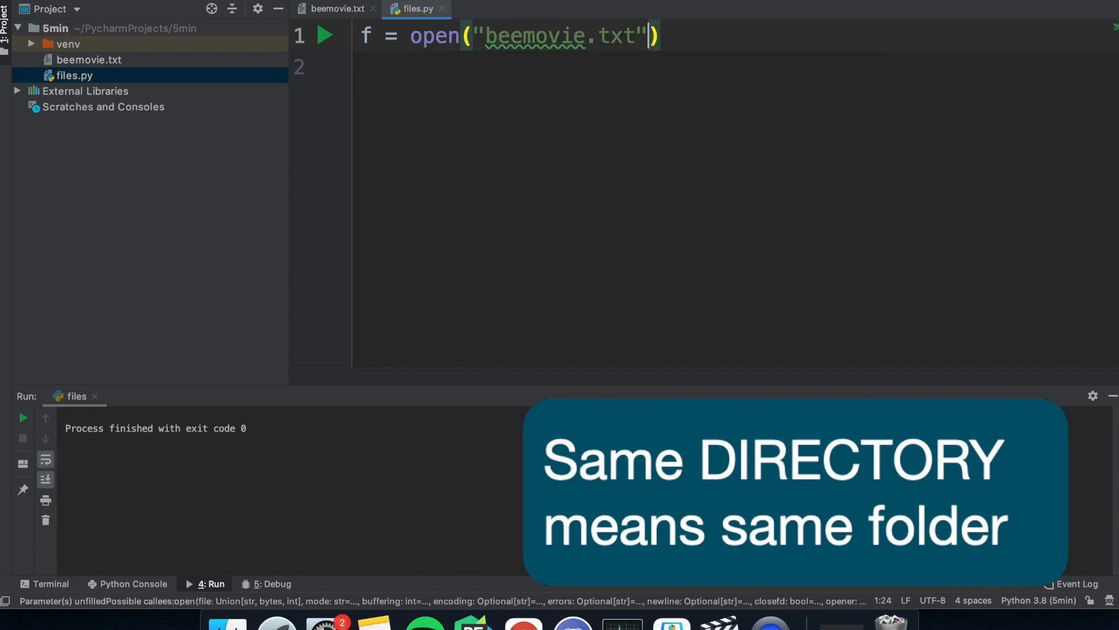
type(", \"r\"")
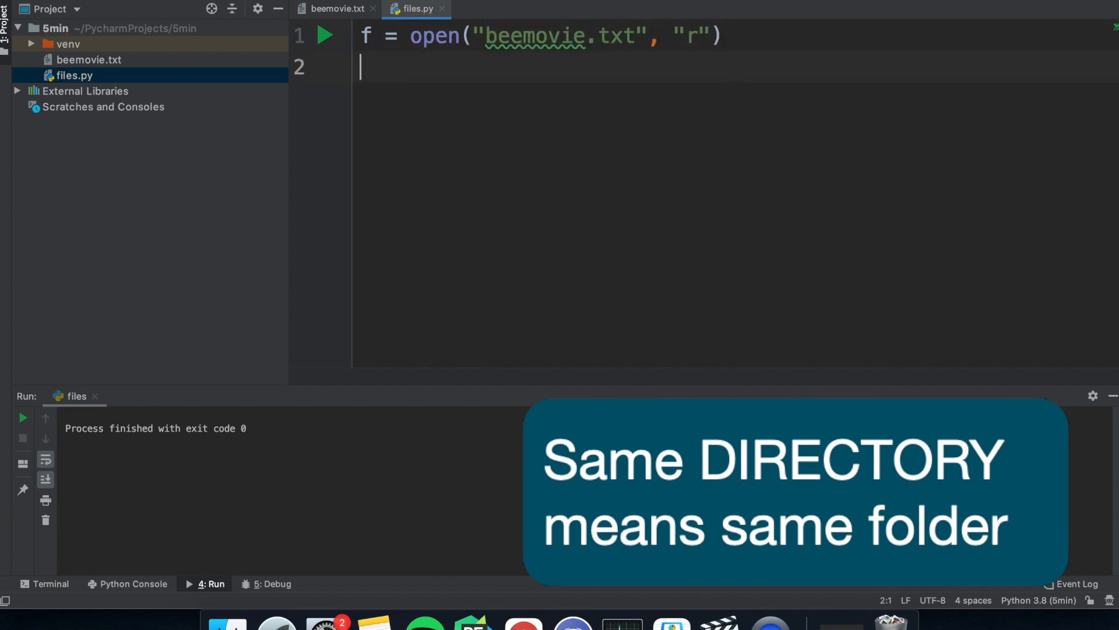
type("print(f.read()")
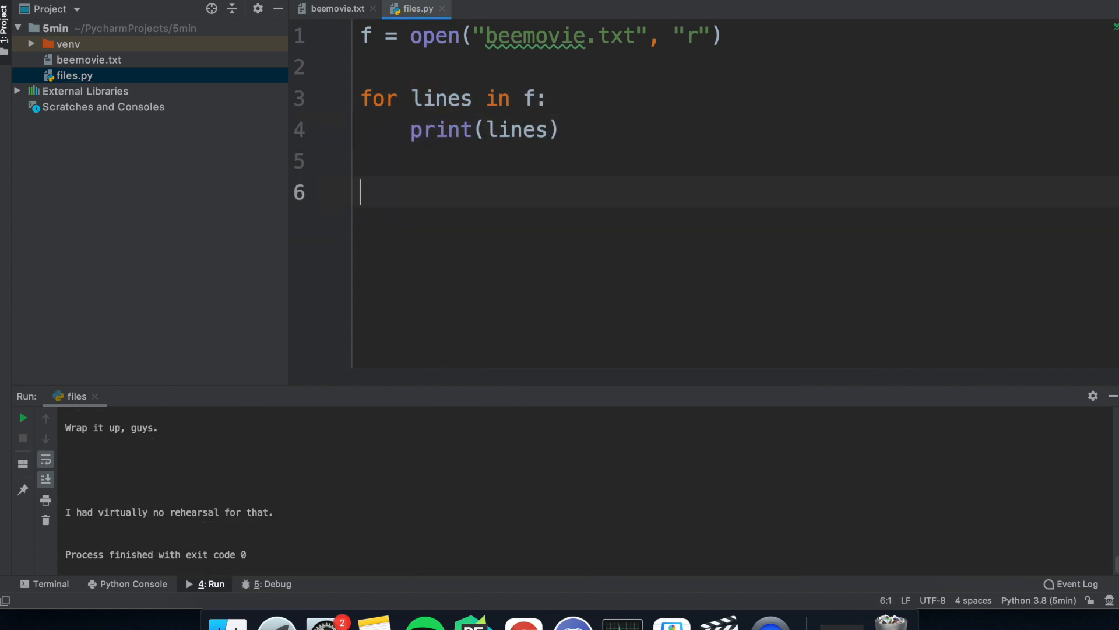
type("f.close()")
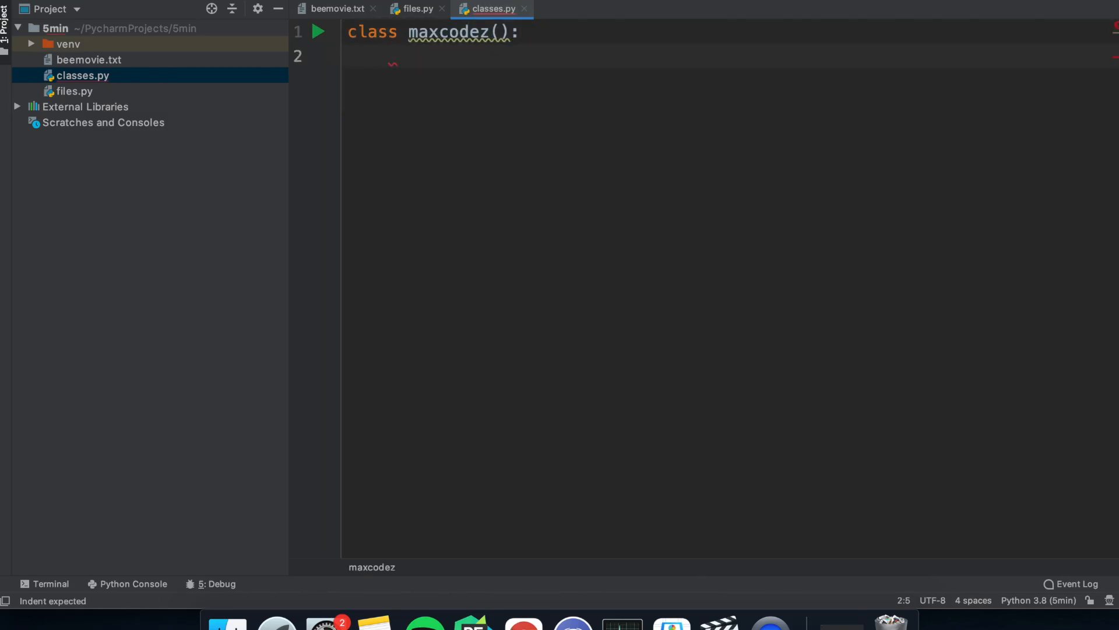
Define maxcodez with __init__ setting self.stupid, create person1, and reassign person1.stupid
type("def __init__(self):")
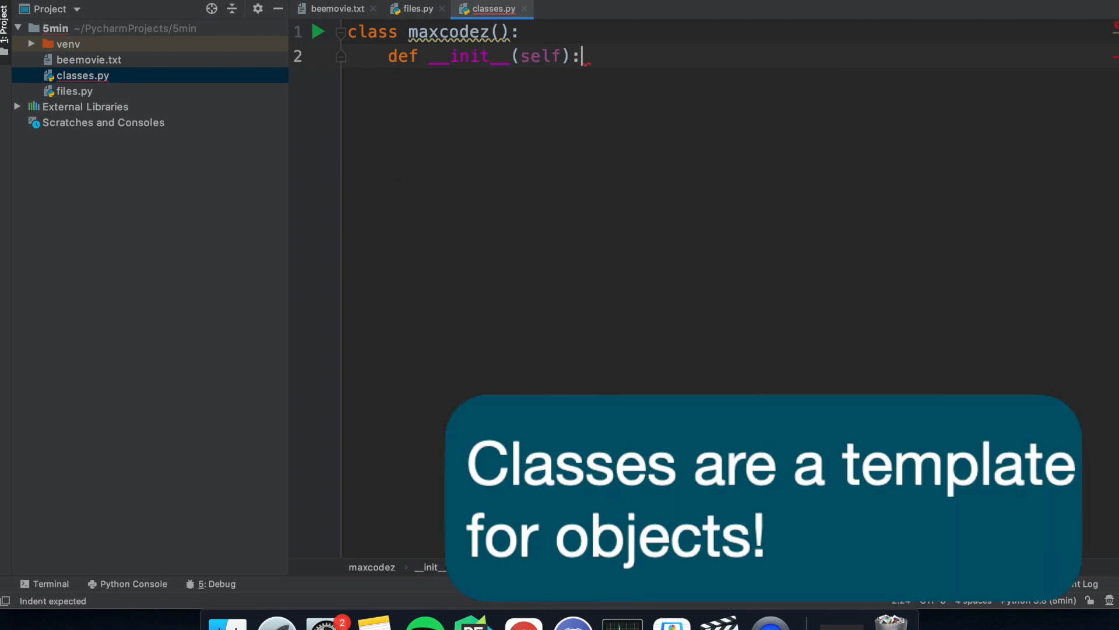
type("sel")
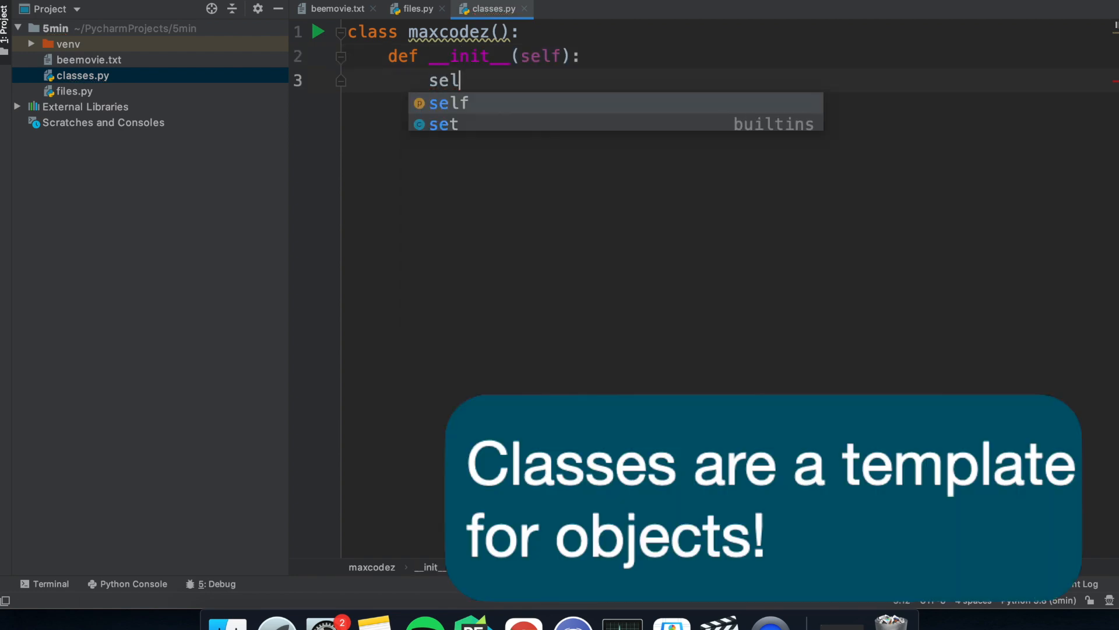
type(".stupid = True")
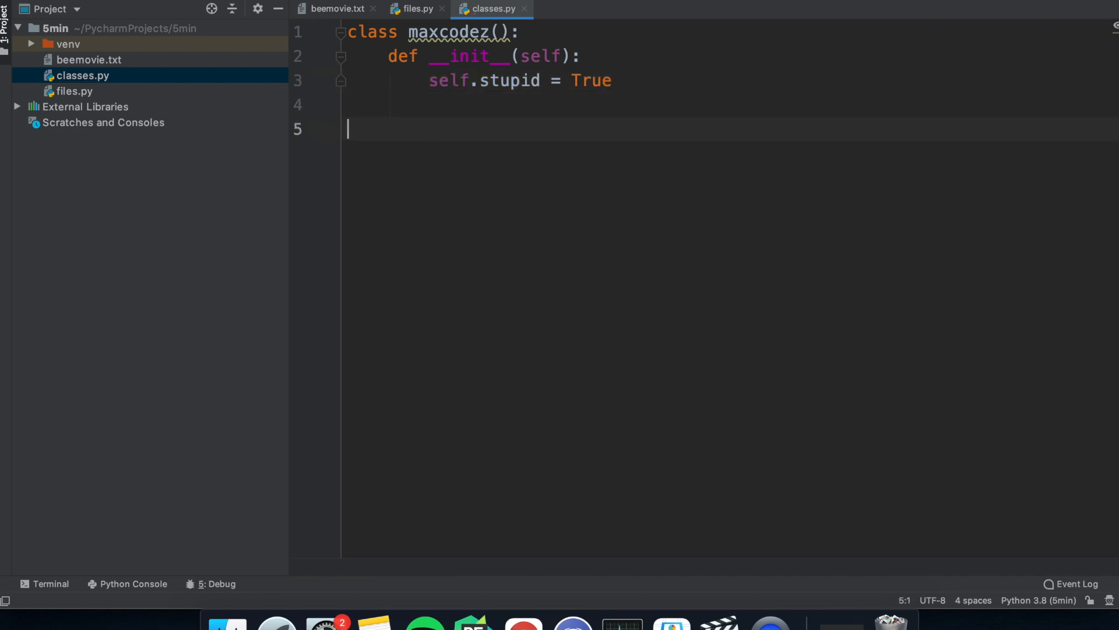
type("person")
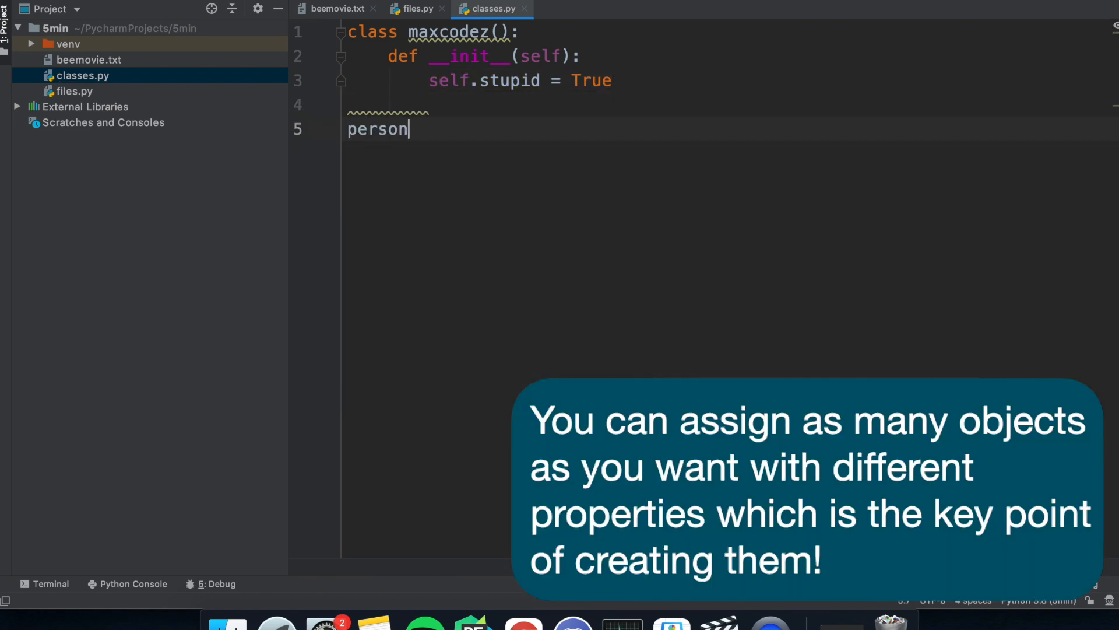
type("1 = maxcodez(")
type("print(")
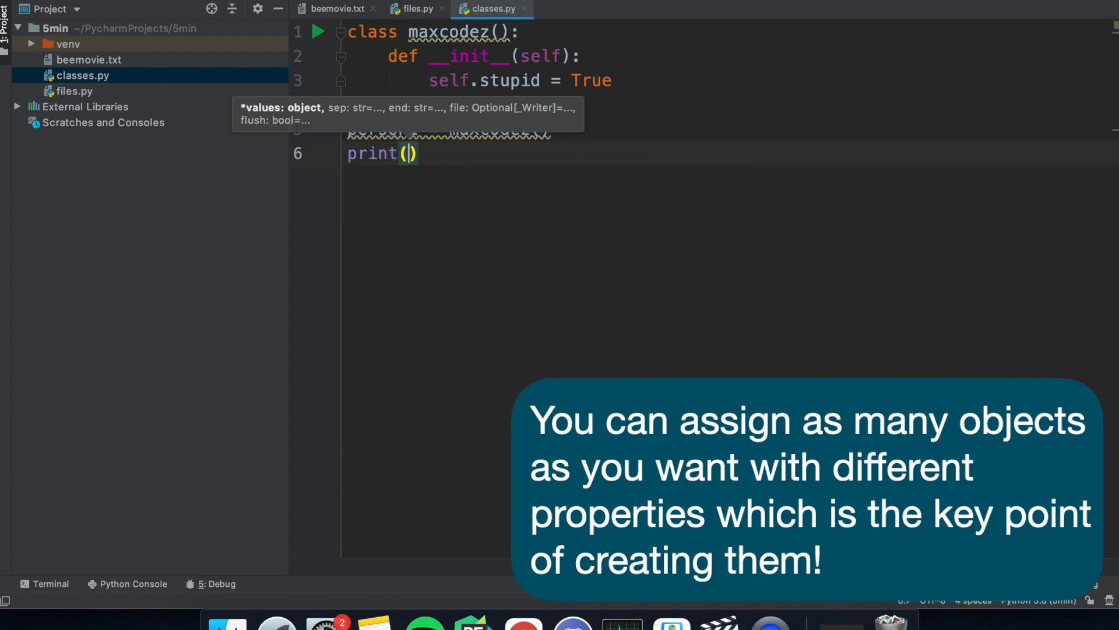
type("person1.stupid")
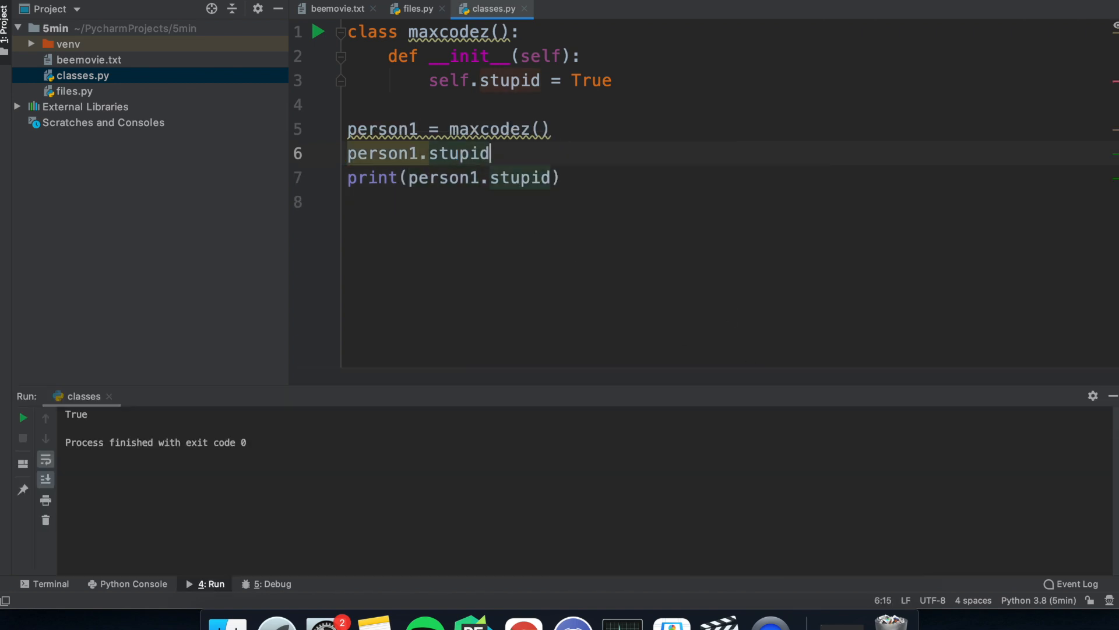
type("= False")
type("except")
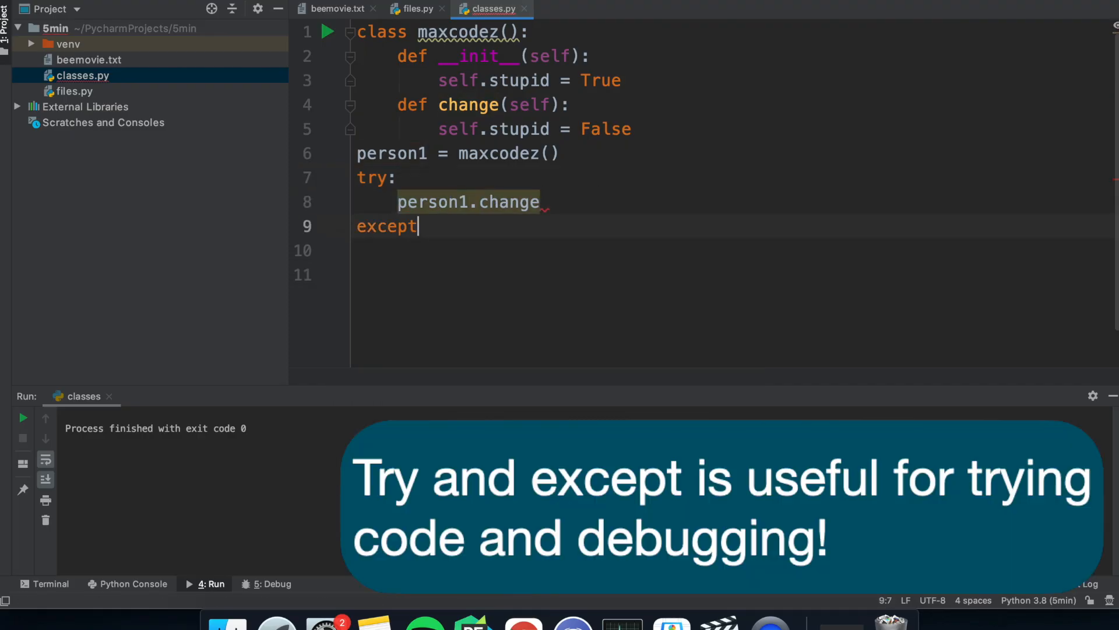
Add a try/except around the stupid change and type 'pip install pyautog' in the terminal
type(":")
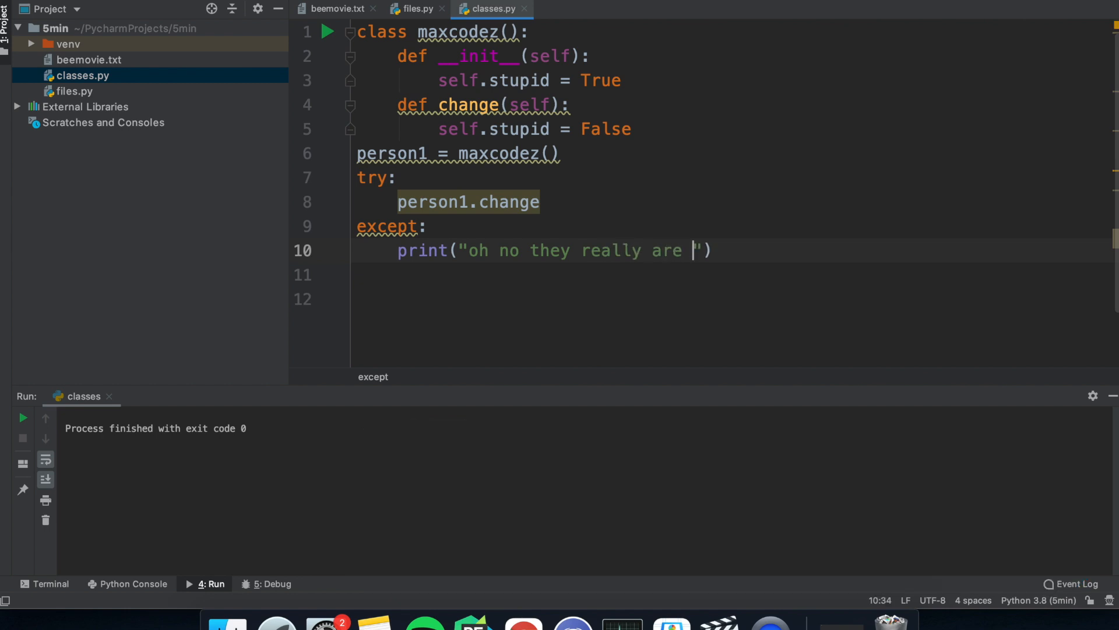
type("stupid")
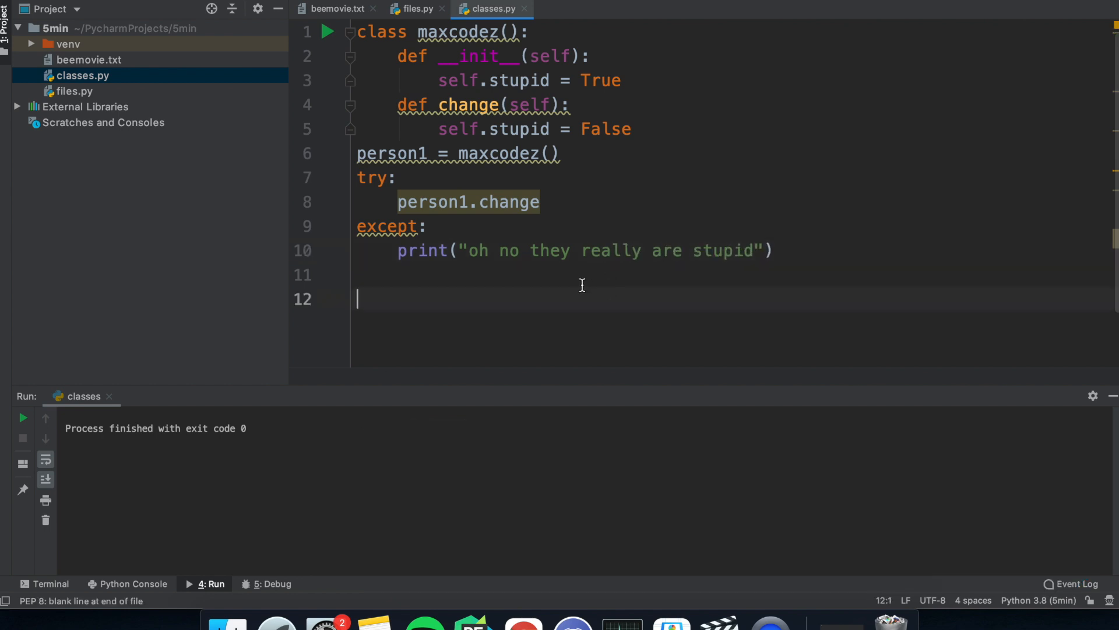
left_click(49, 583)
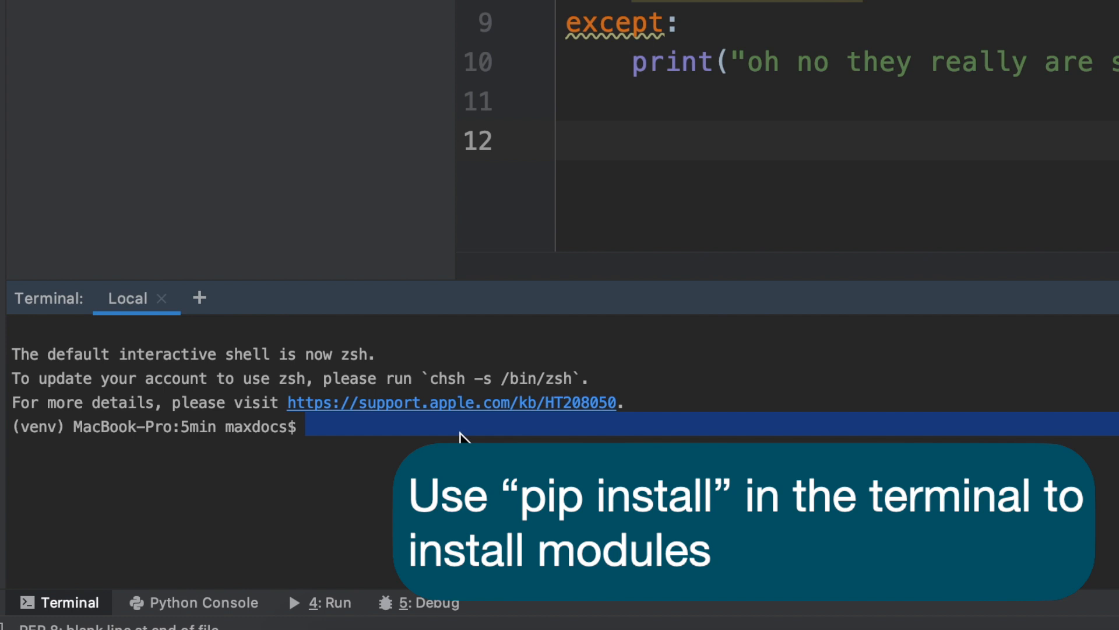
type("pip install pyautog")
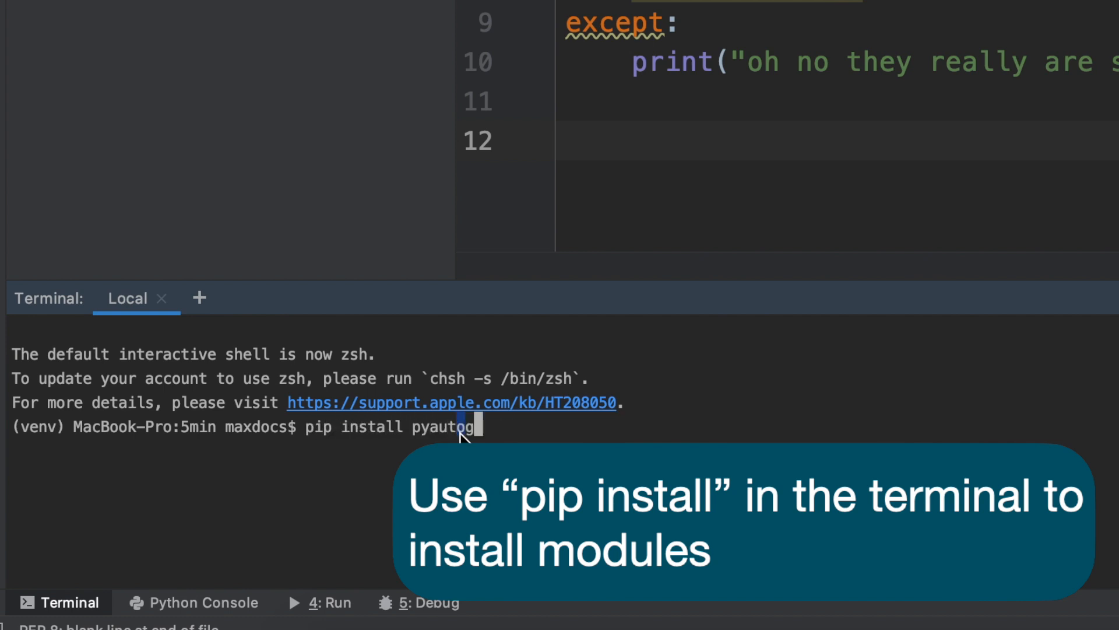